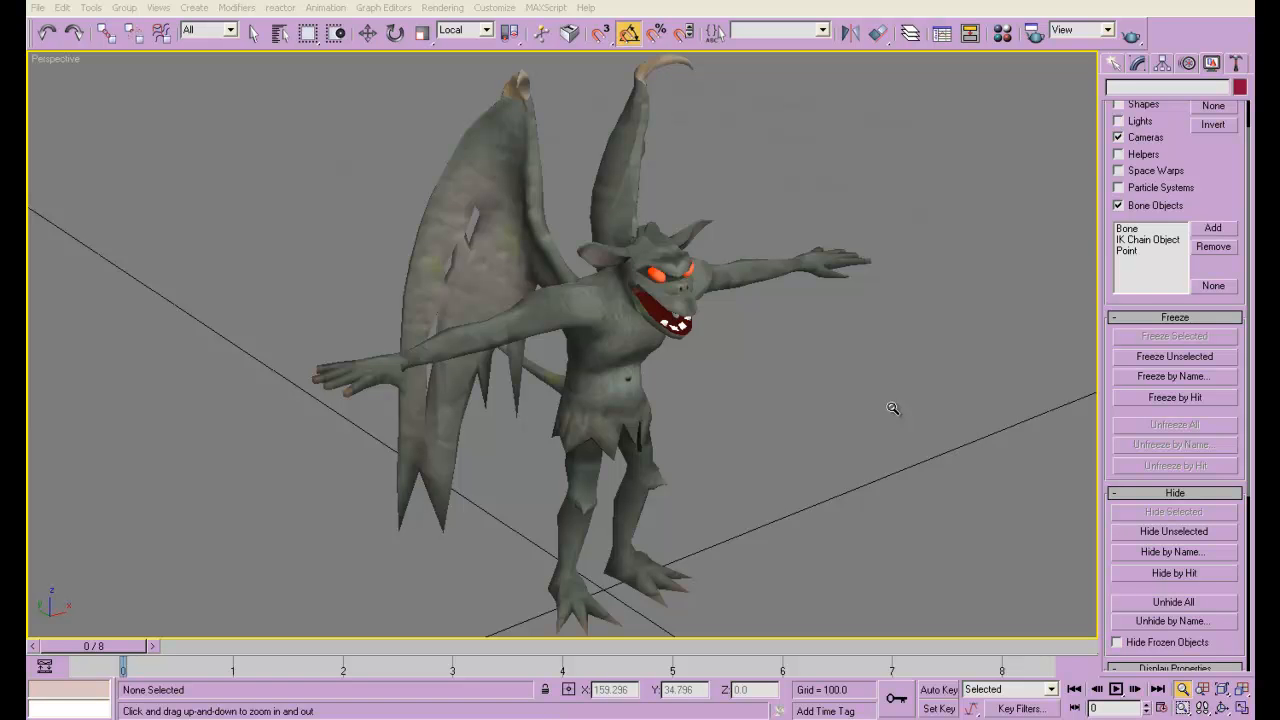
pyautogui.moveTo(804, 360)
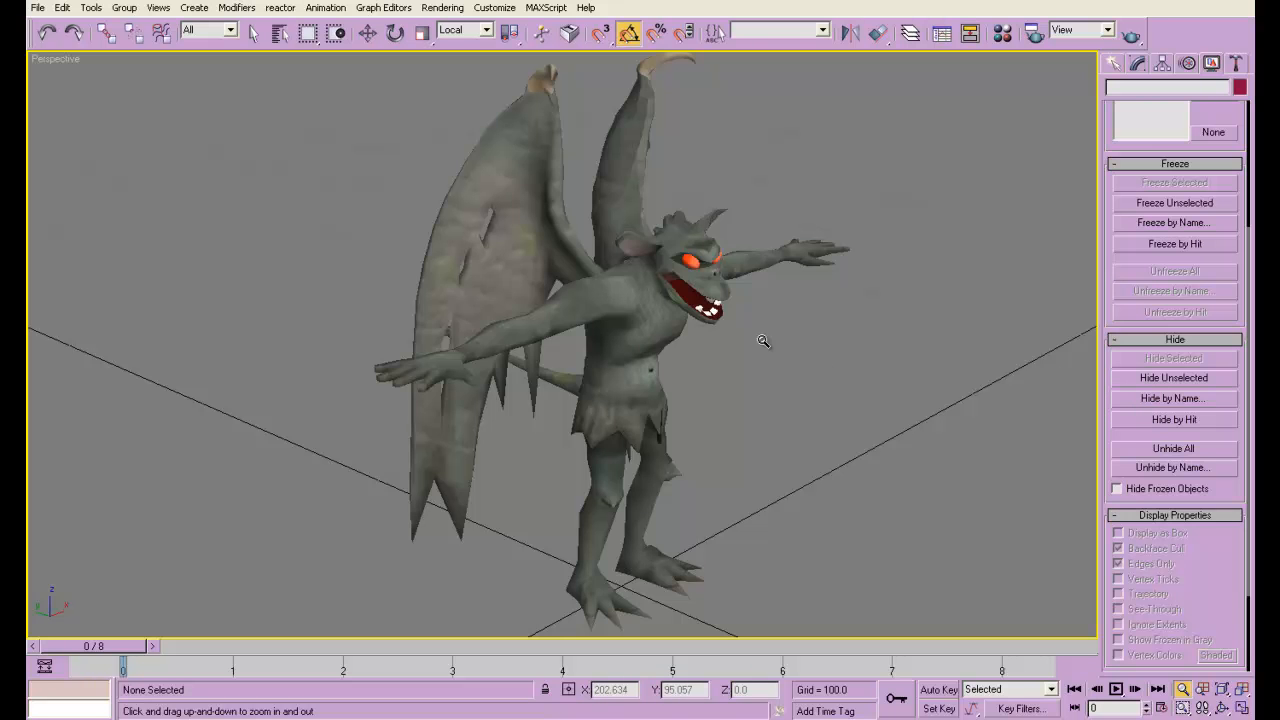
pyautogui.moveTo(736, 344)
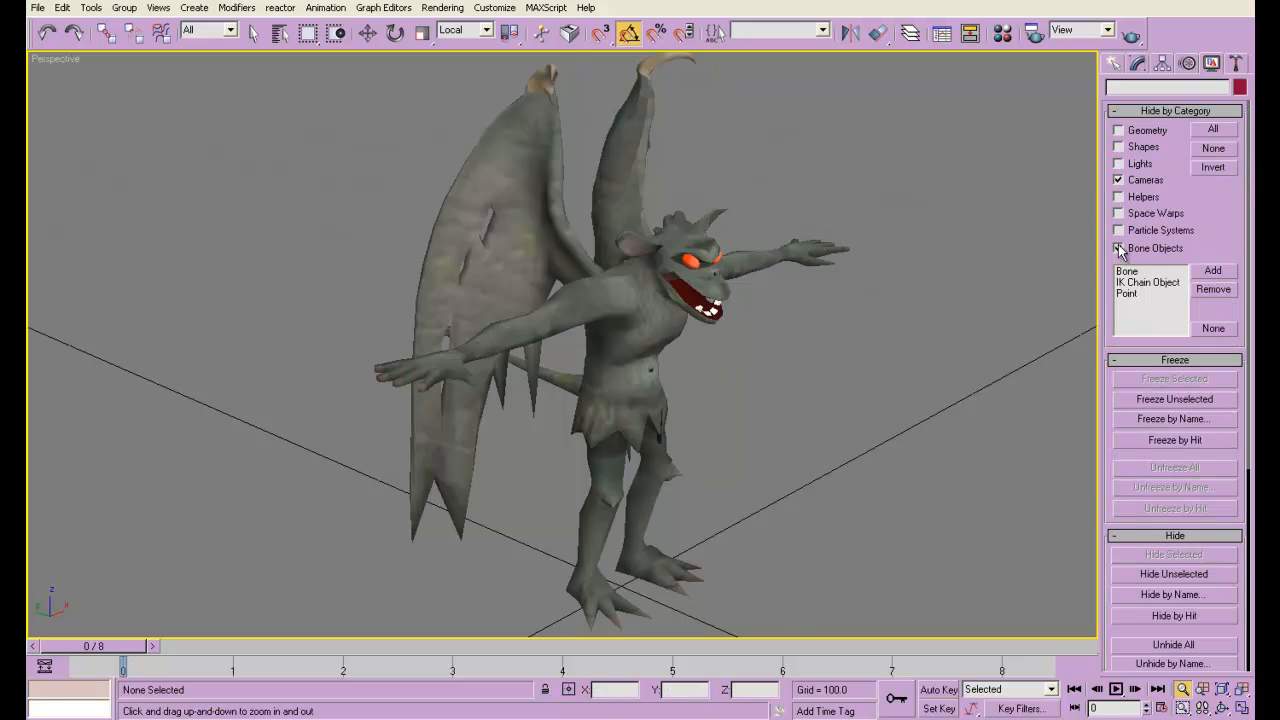
# Unhide the bone objects, make the gargoyle mesh see-through, and view the rig from the side.
pyautogui.click(1118, 248)
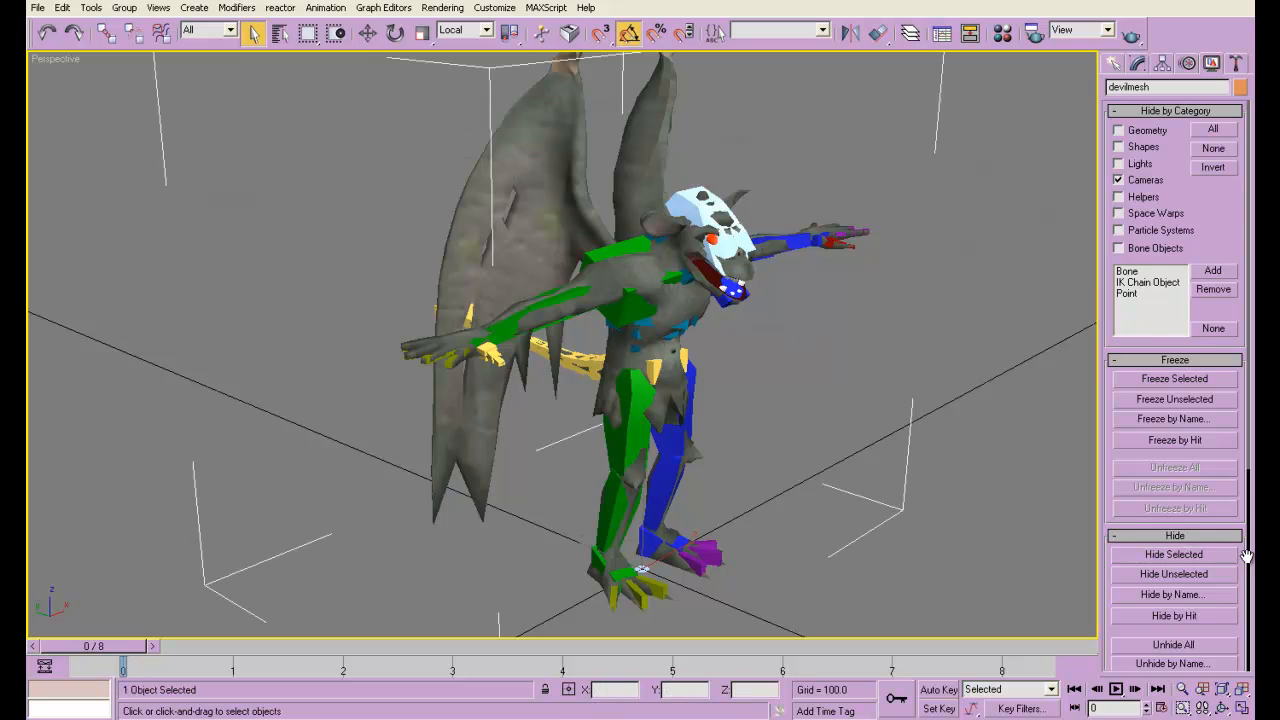
pyautogui.click(1120, 560)
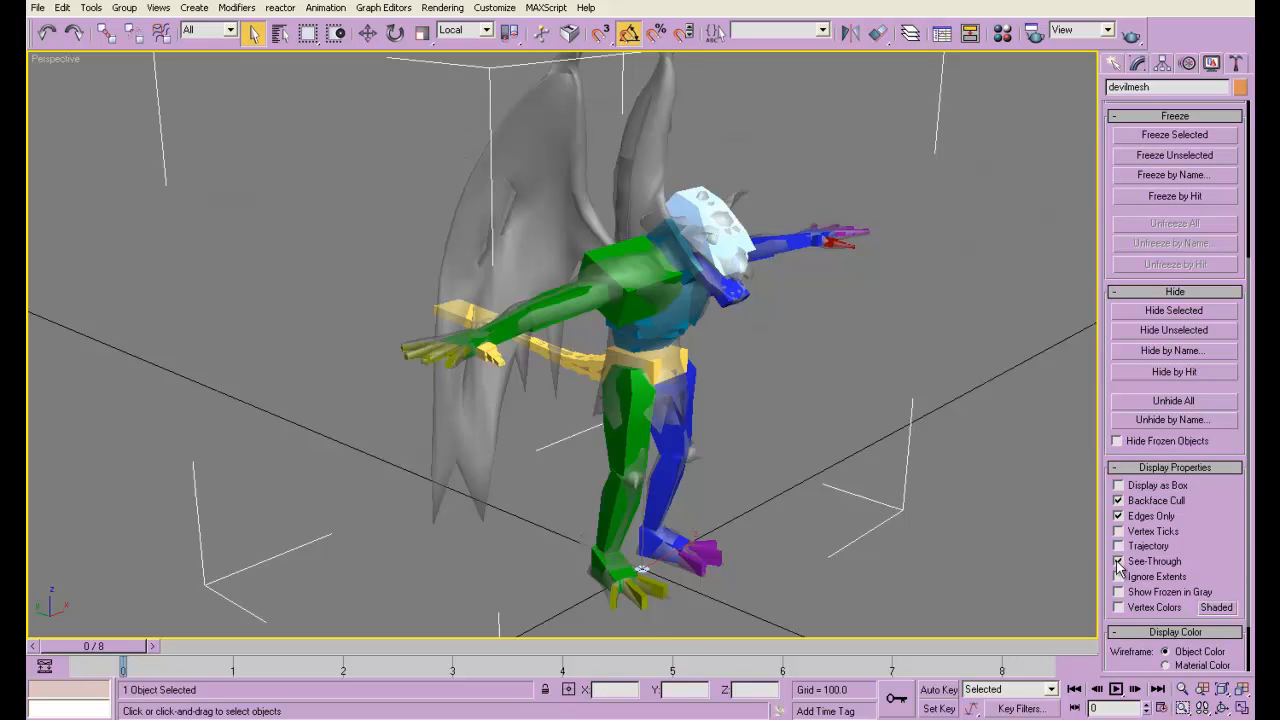
pyautogui.click(868, 458)
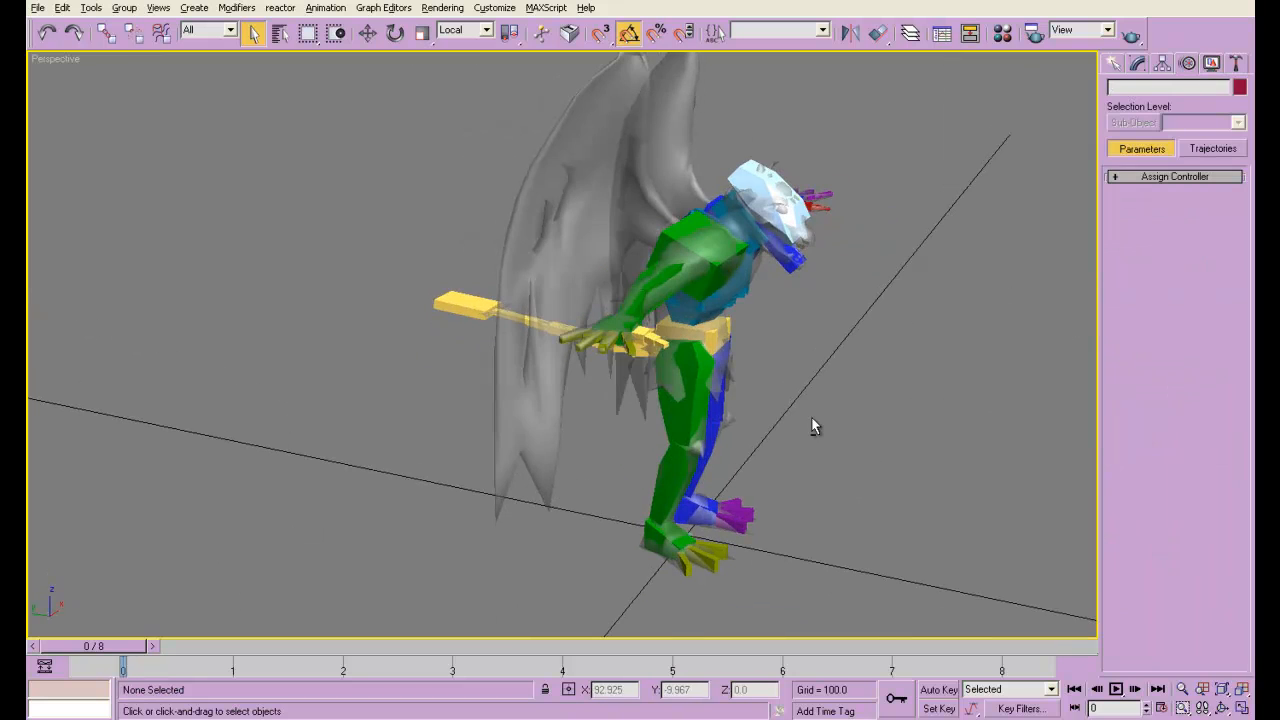
pyautogui.moveTo(812, 424); pyautogui.dragTo(780, 352)
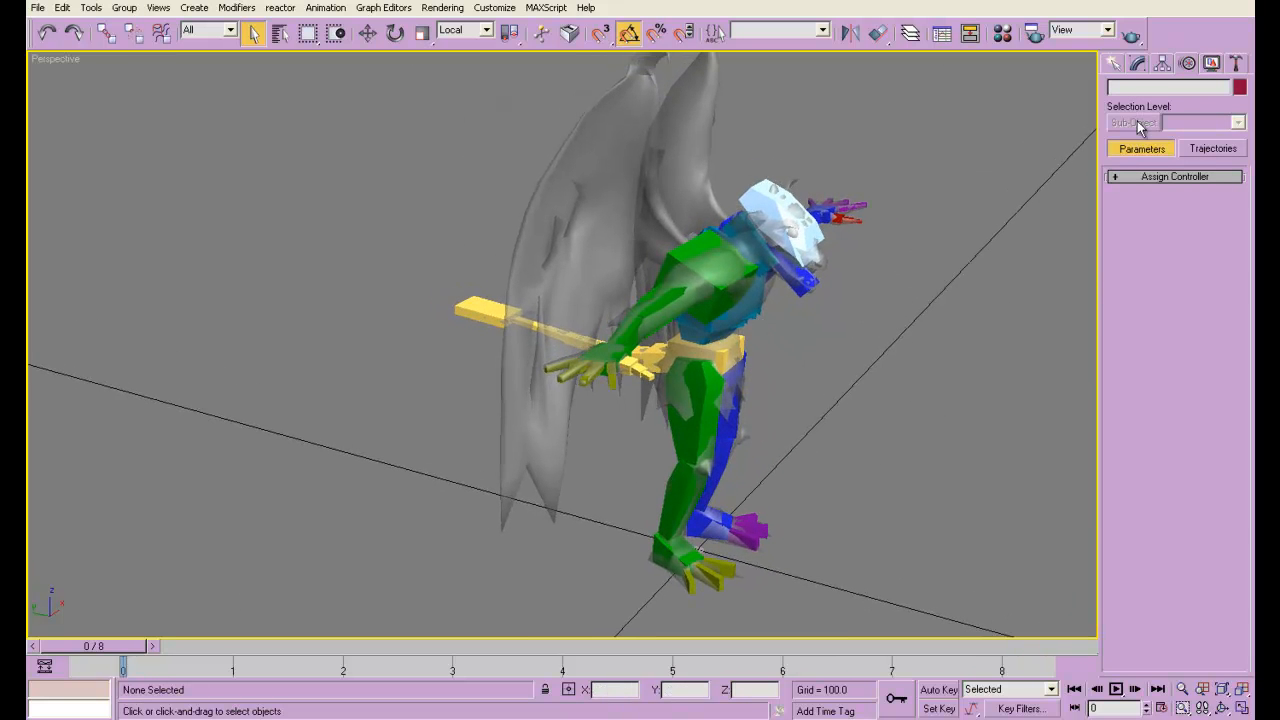
# Create a new biped from Systems and reduce its Finger Links to 1.
pyautogui.click(1112, 62)
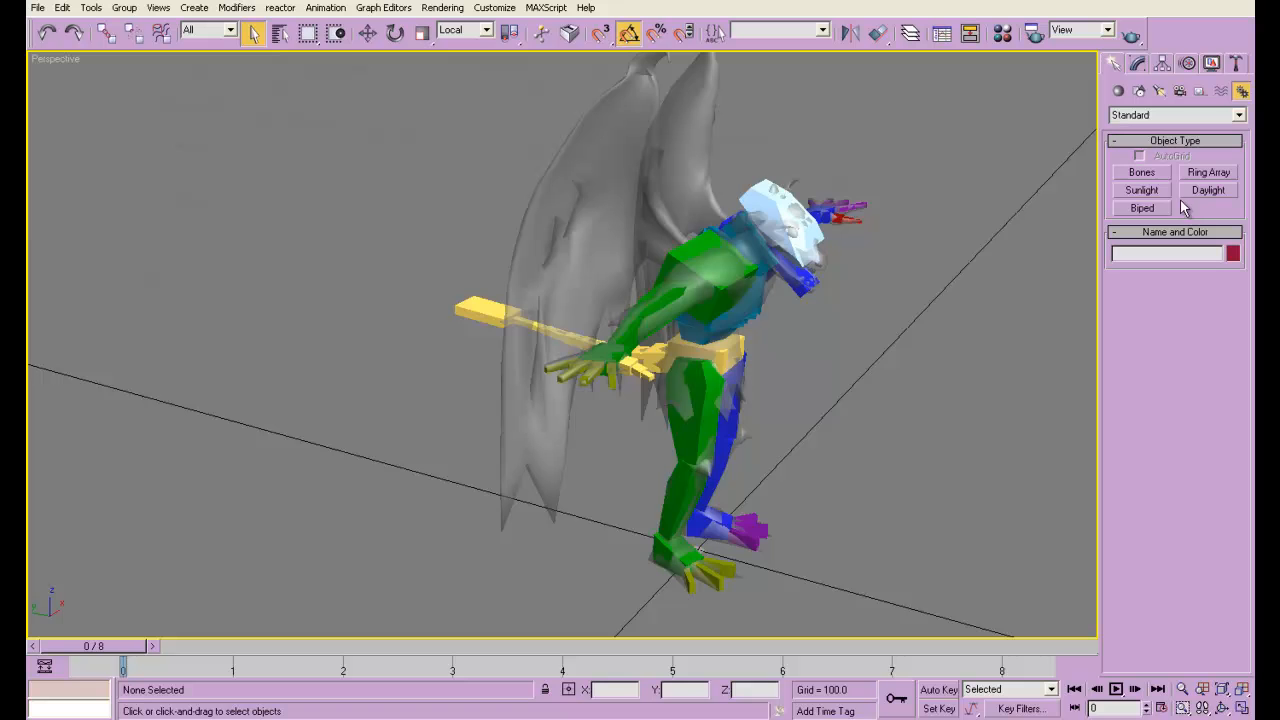
pyautogui.click(1140, 208)
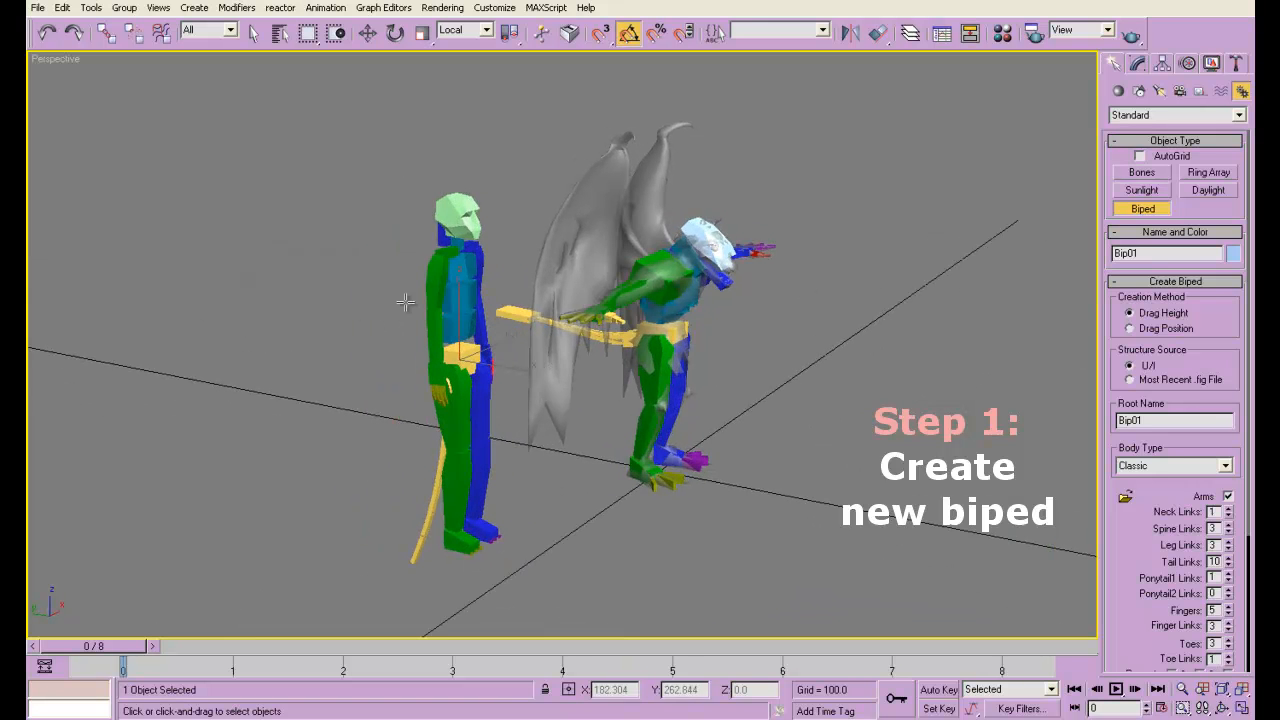
pyautogui.scroll(-3)
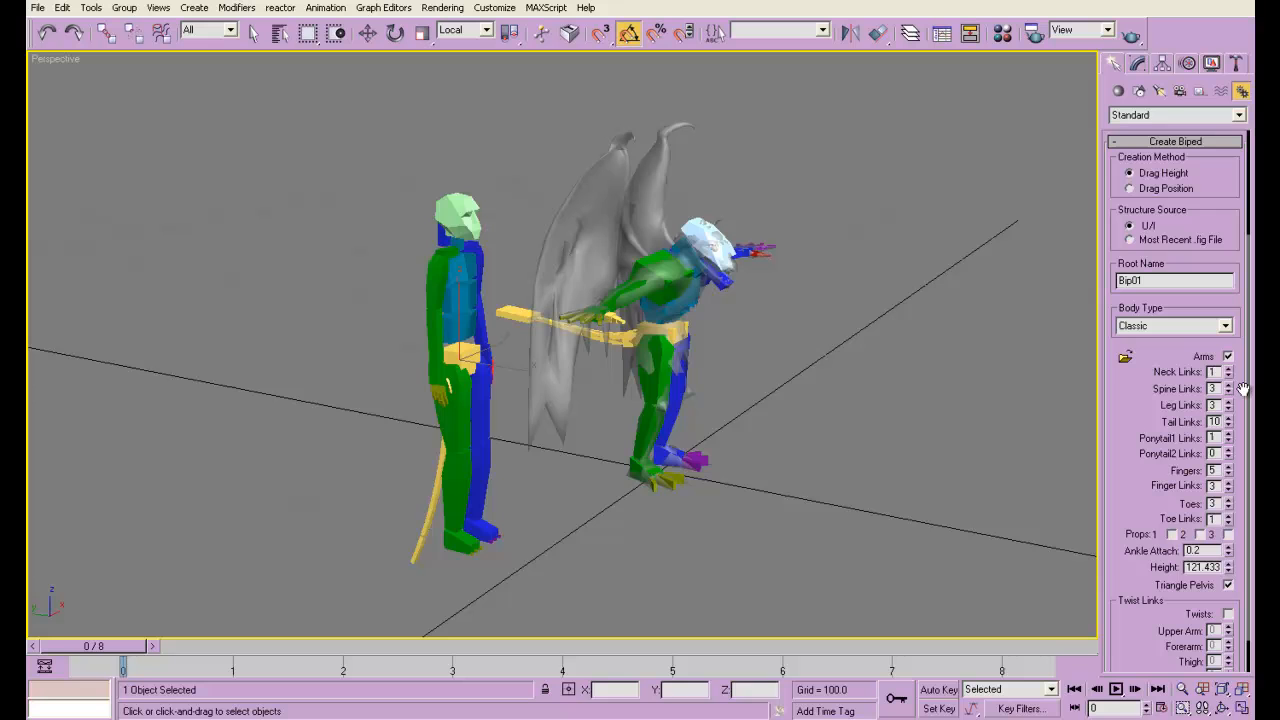
pyautogui.click(1228, 392)
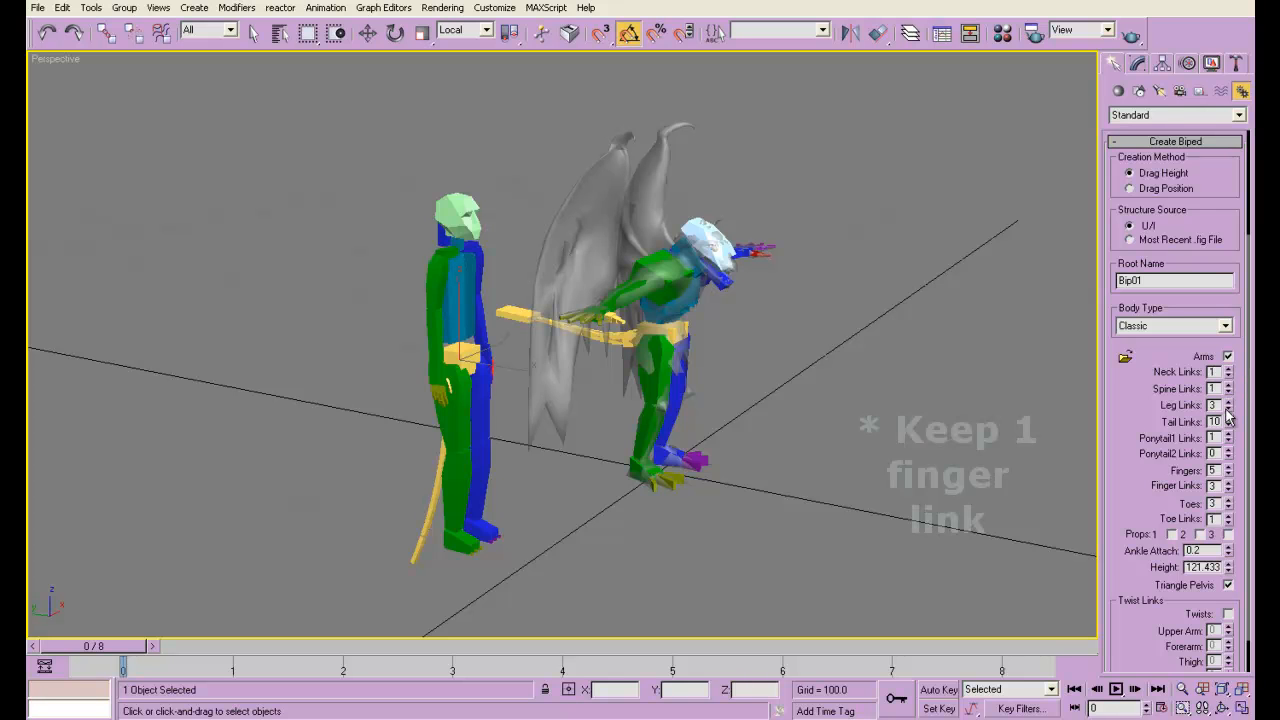
pyautogui.click(1228, 424)
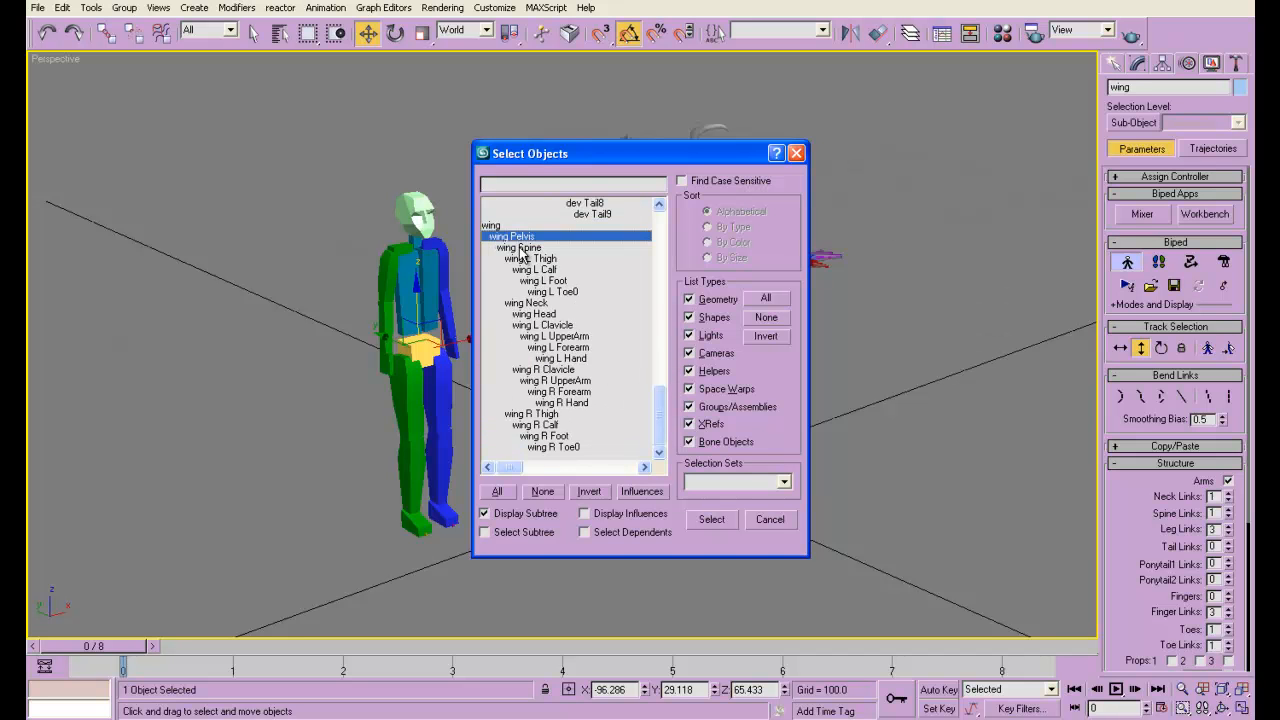
# Select the wing biped's pelvis, spine, neck, head and leg bones by name.
pyautogui.click(520, 248)
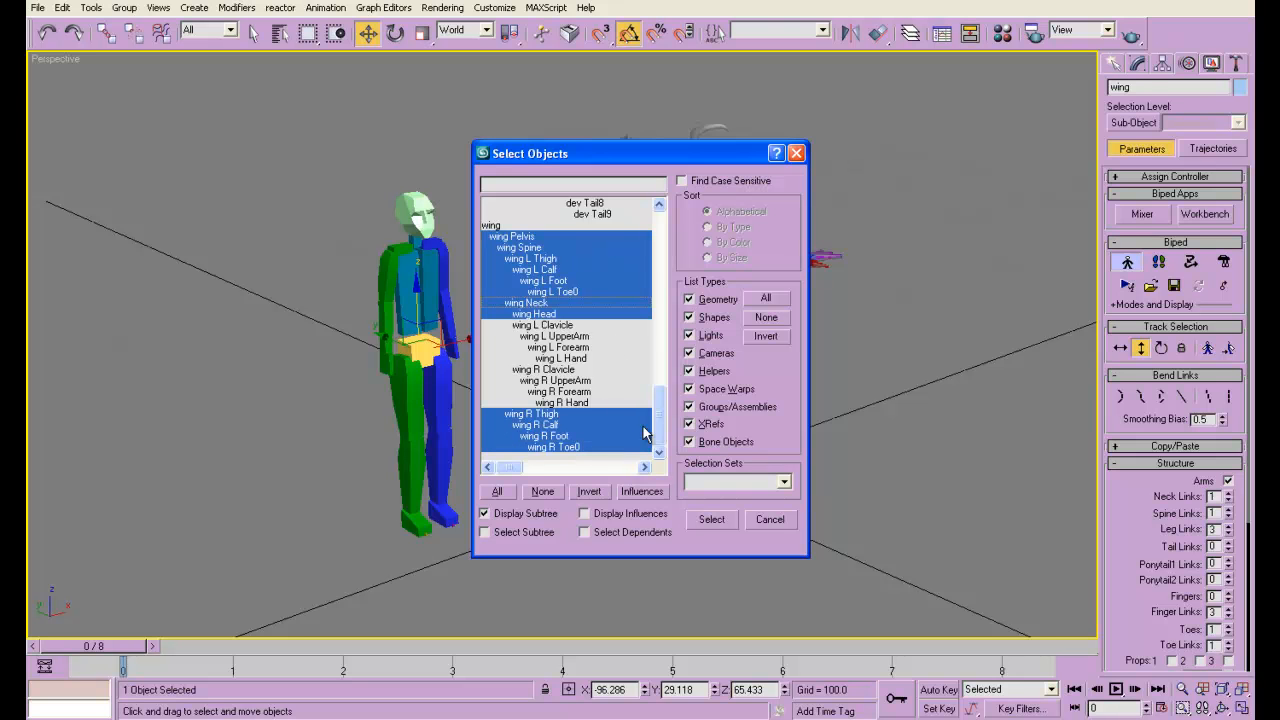
pyautogui.click(712, 520)
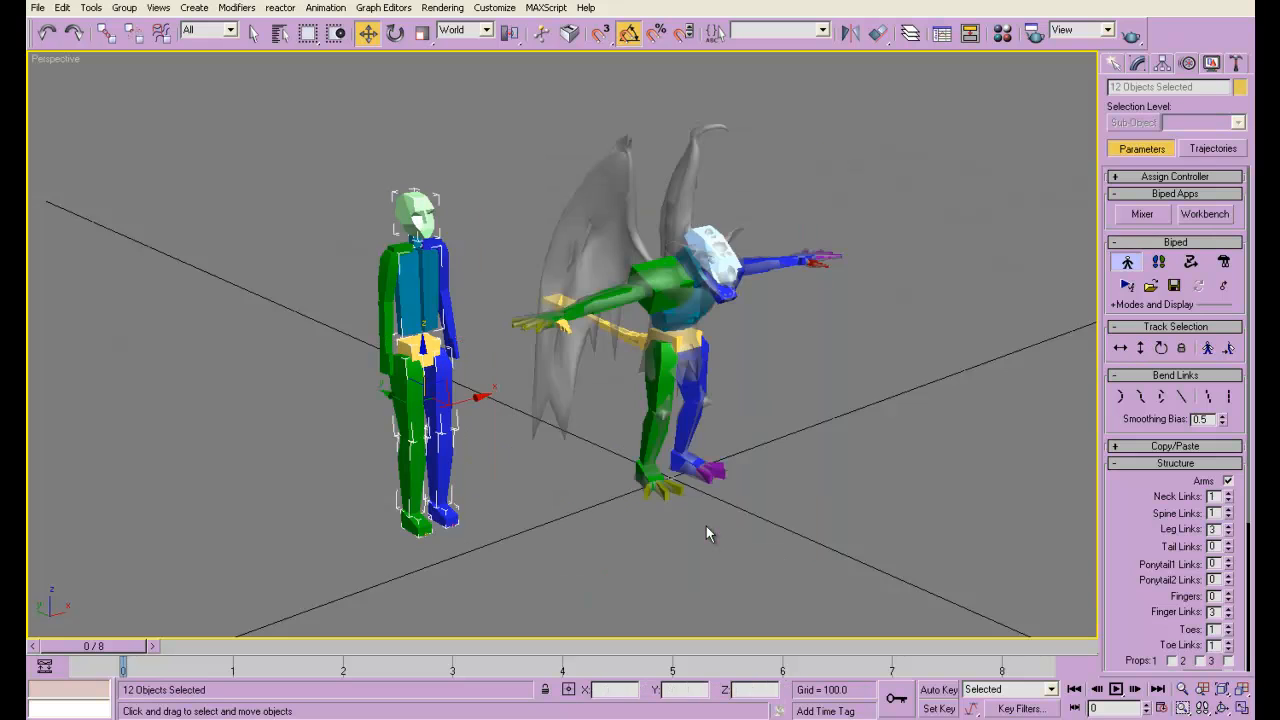
# Rotate the wing biped's arm bones so they stretch along the gargoyle's wing.
pyautogui.click(422, 32)
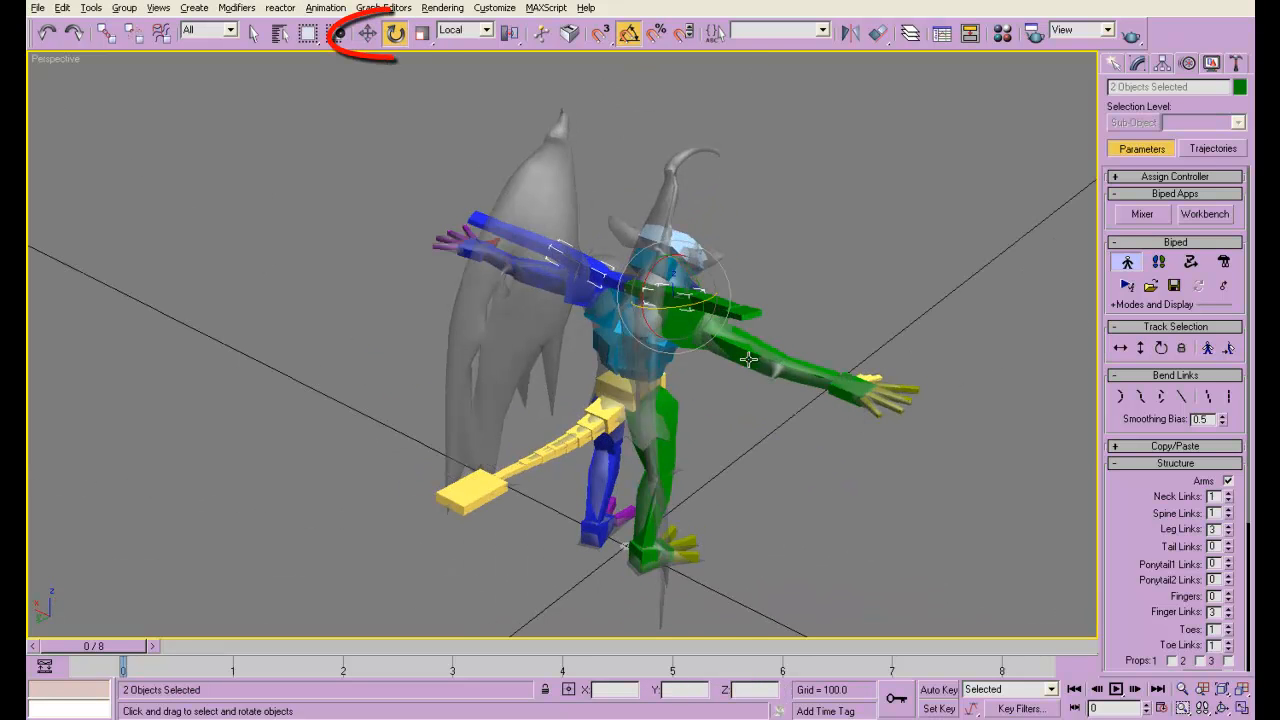
pyautogui.moveTo(680, 300); pyautogui.dragTo(688, 304)
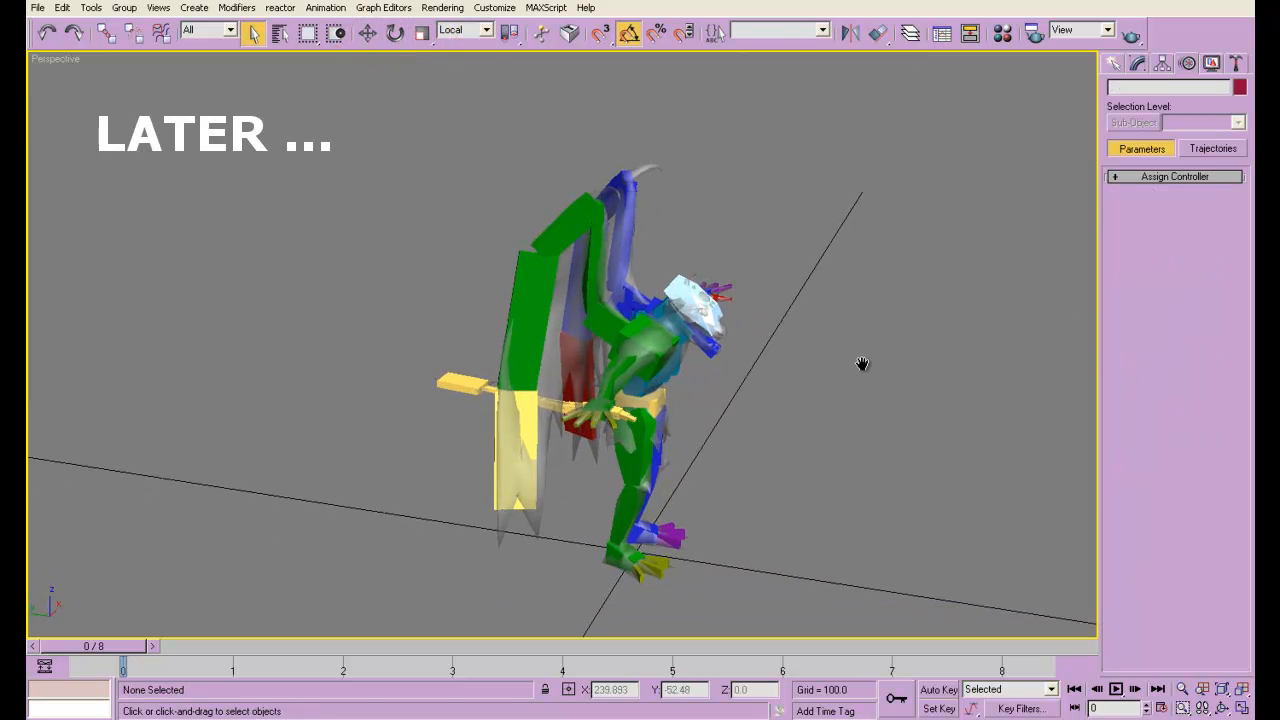
pyautogui.moveTo(780, 480)
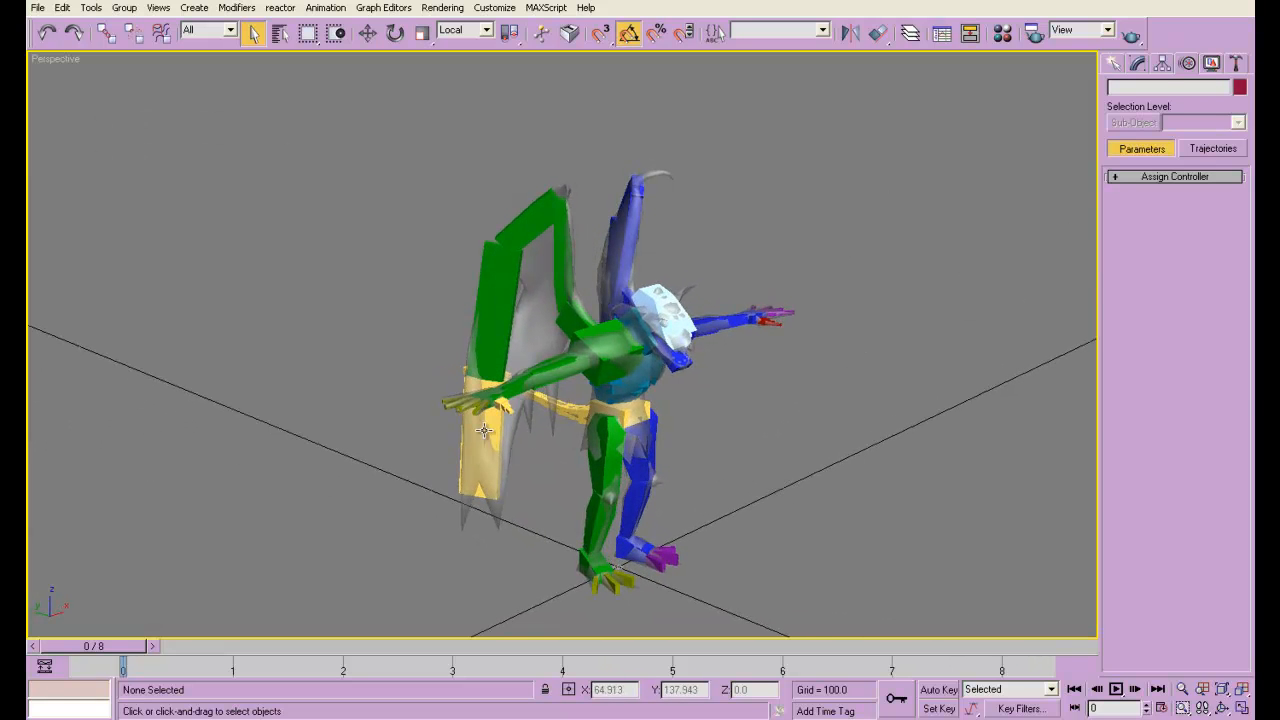
pyautogui.click(484, 430)
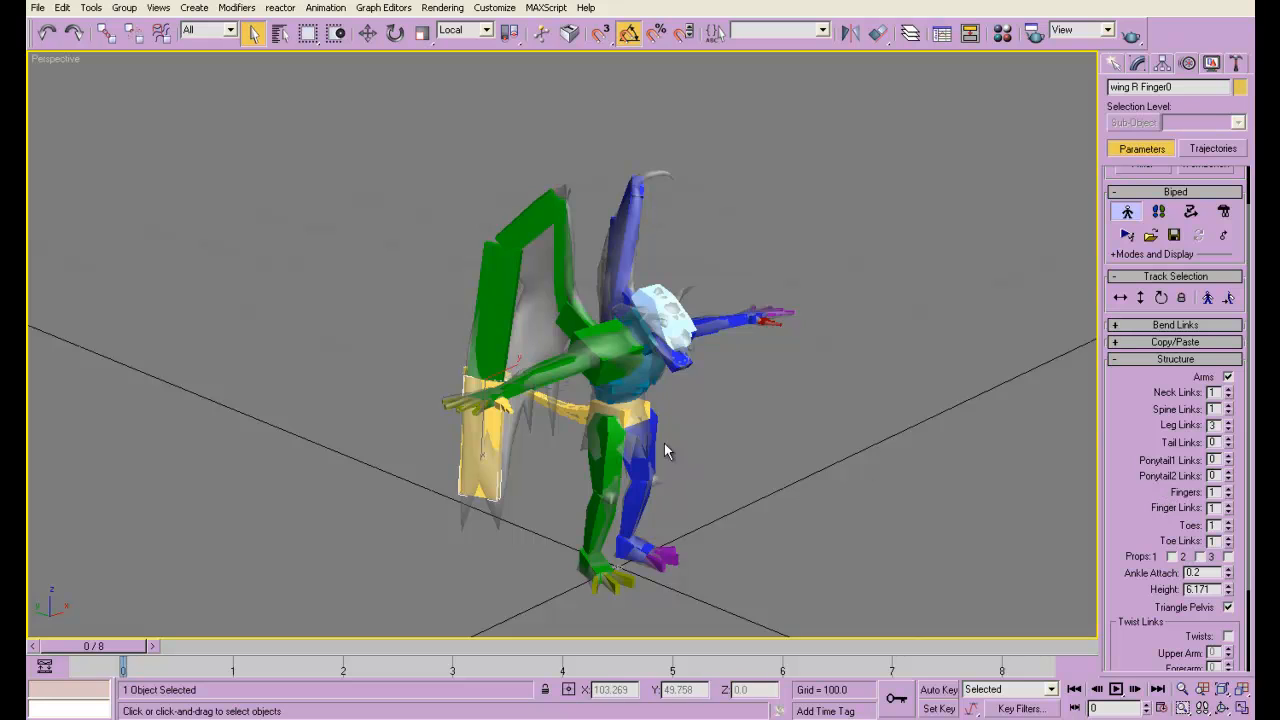
pyautogui.moveTo(500, 266)
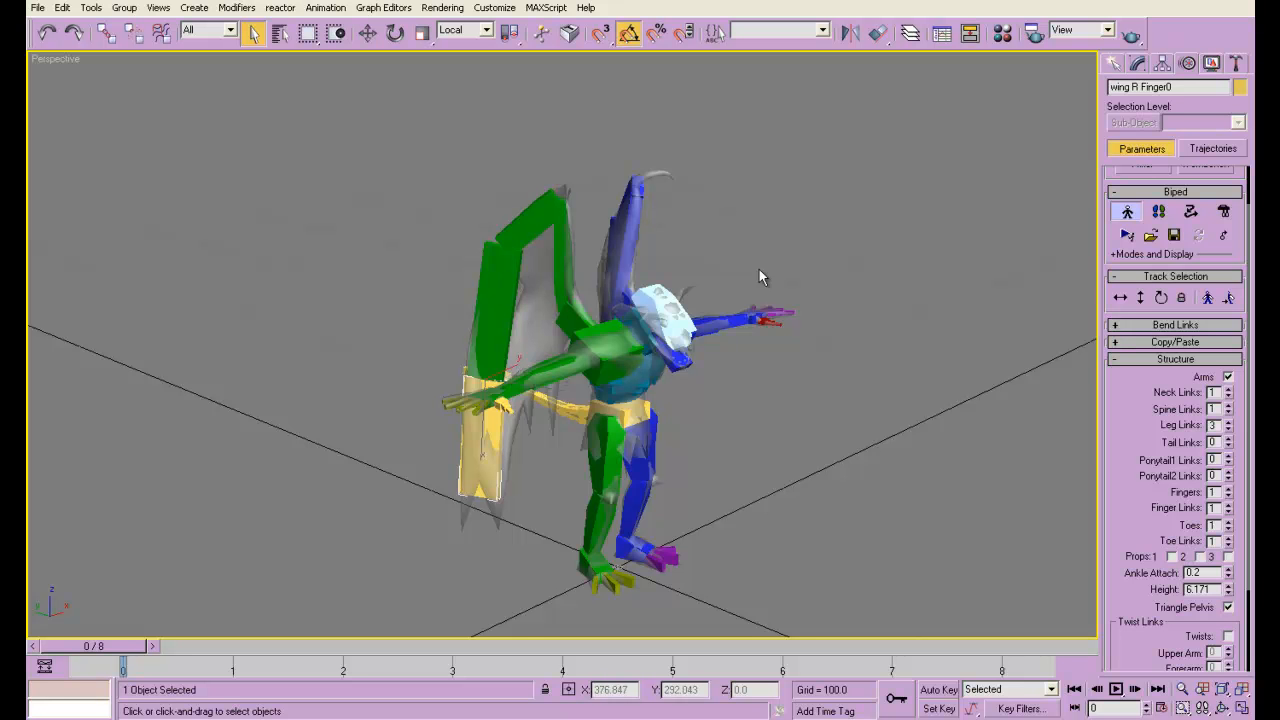
pyautogui.moveTo(760, 276); pyautogui.dragTo(824, 370)
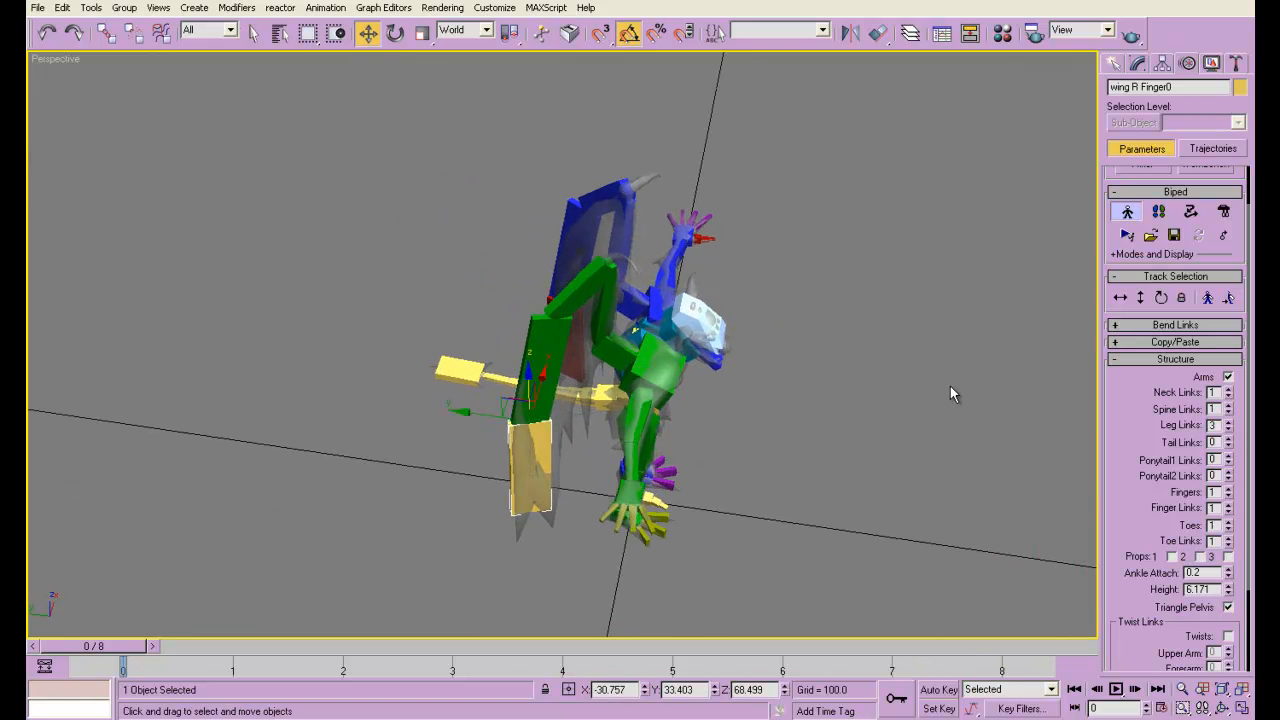
# Select the wing biped's root by name and link it to the gargoyle's dev Spine2 bone.
pyautogui.press('h')
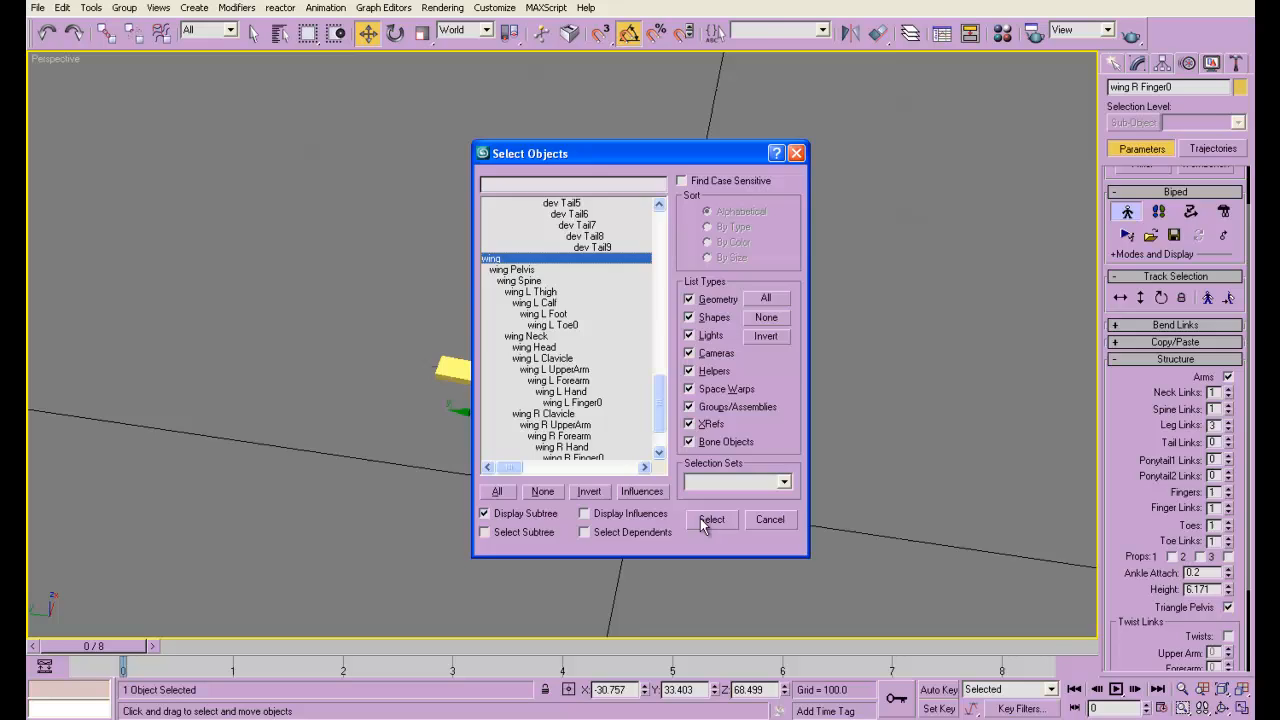
pyautogui.click(712, 520)
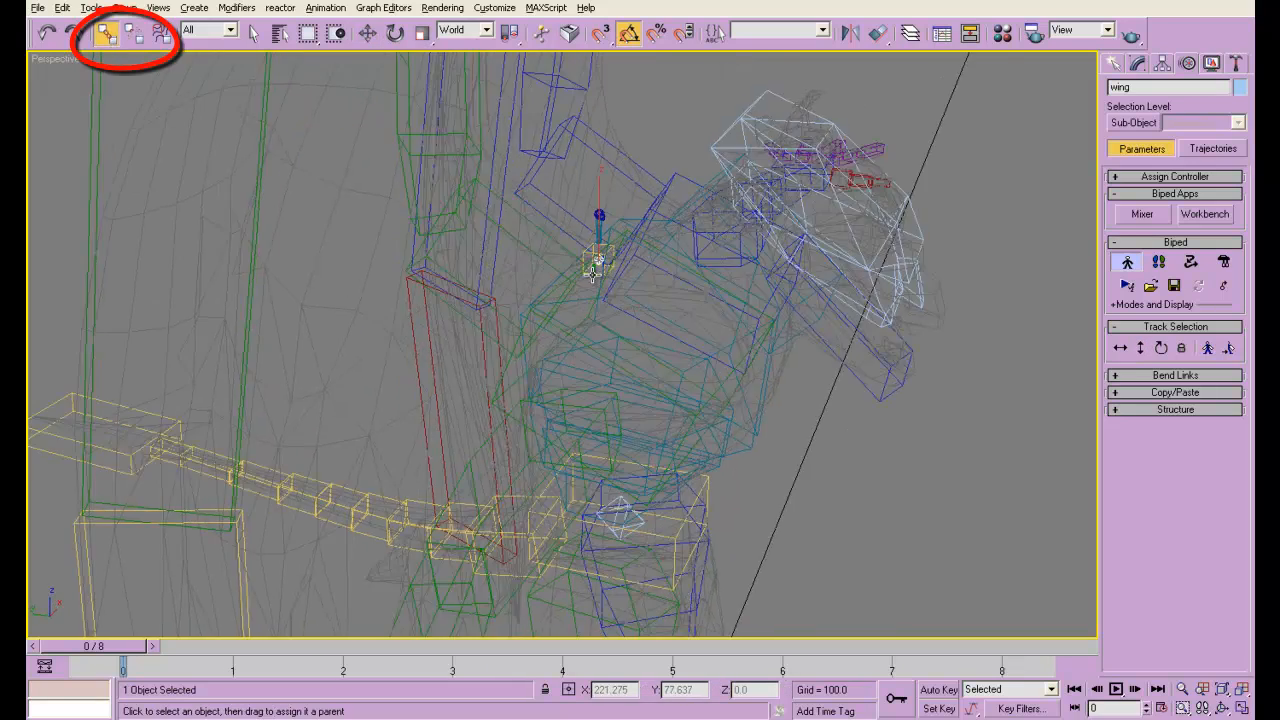
pyautogui.click(108, 40)
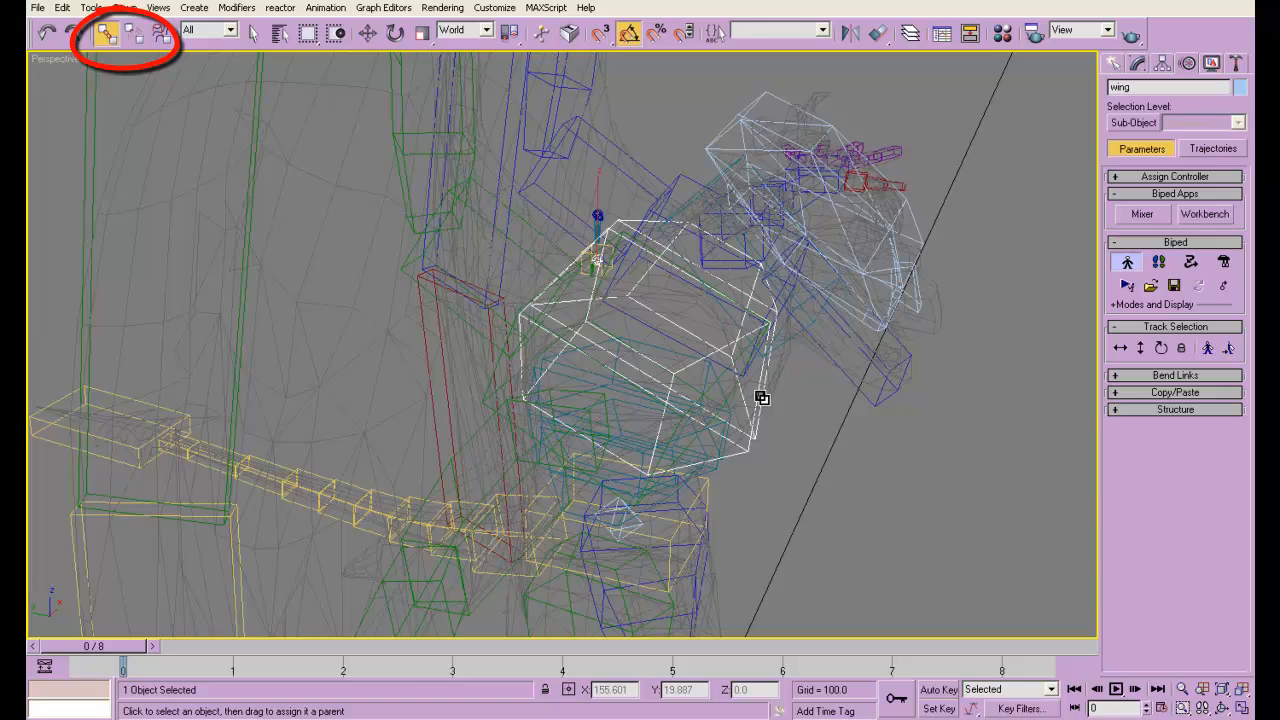
pyautogui.click(396, 32)
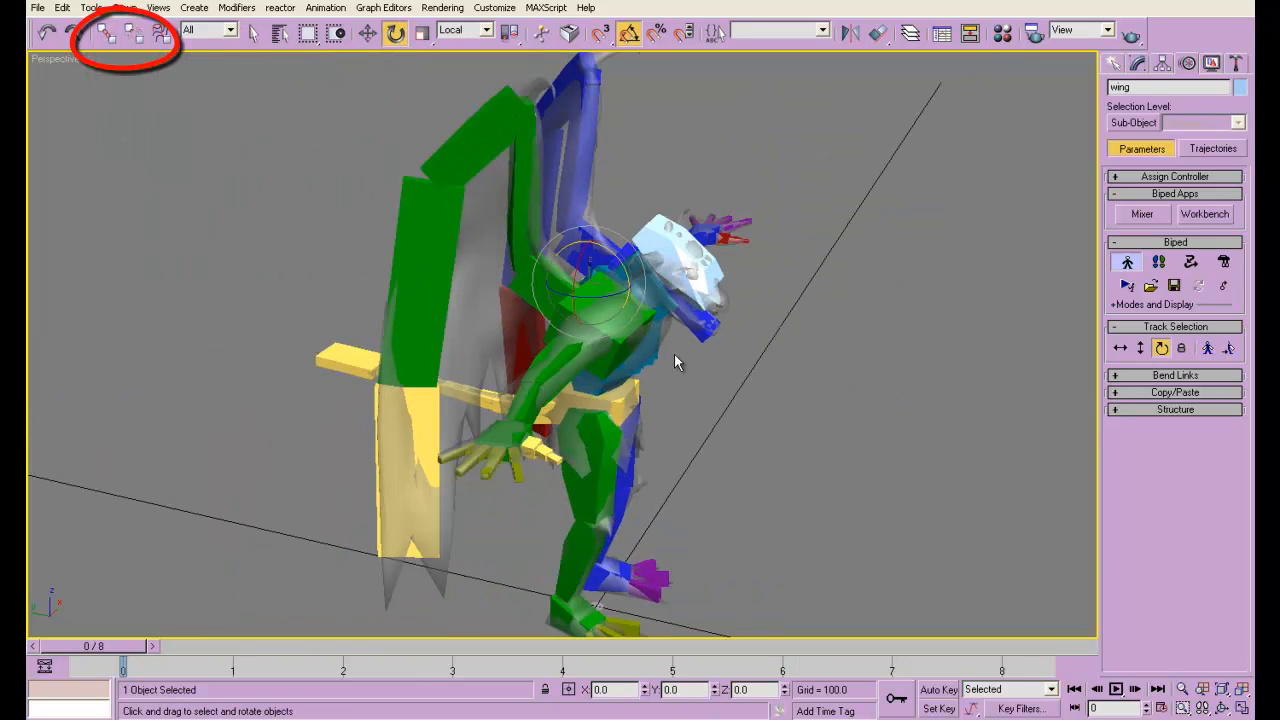
pyautogui.click(1176, 408)
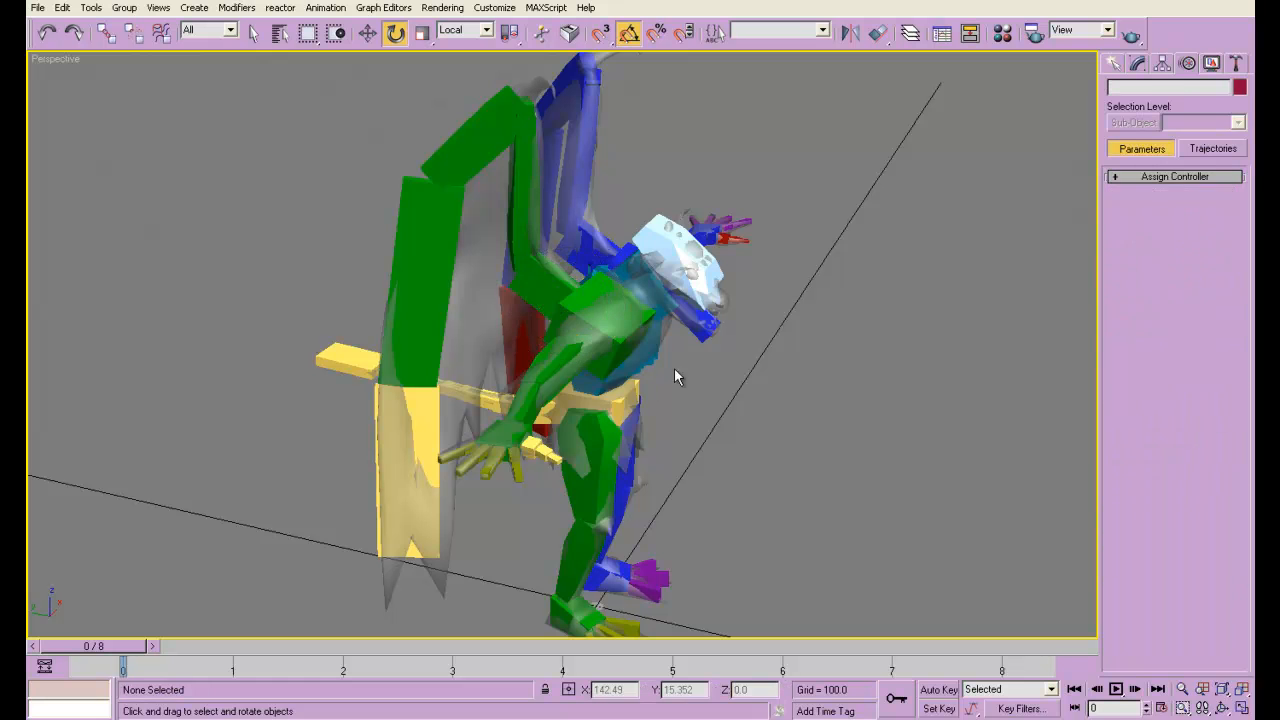
pyautogui.click(610, 320)
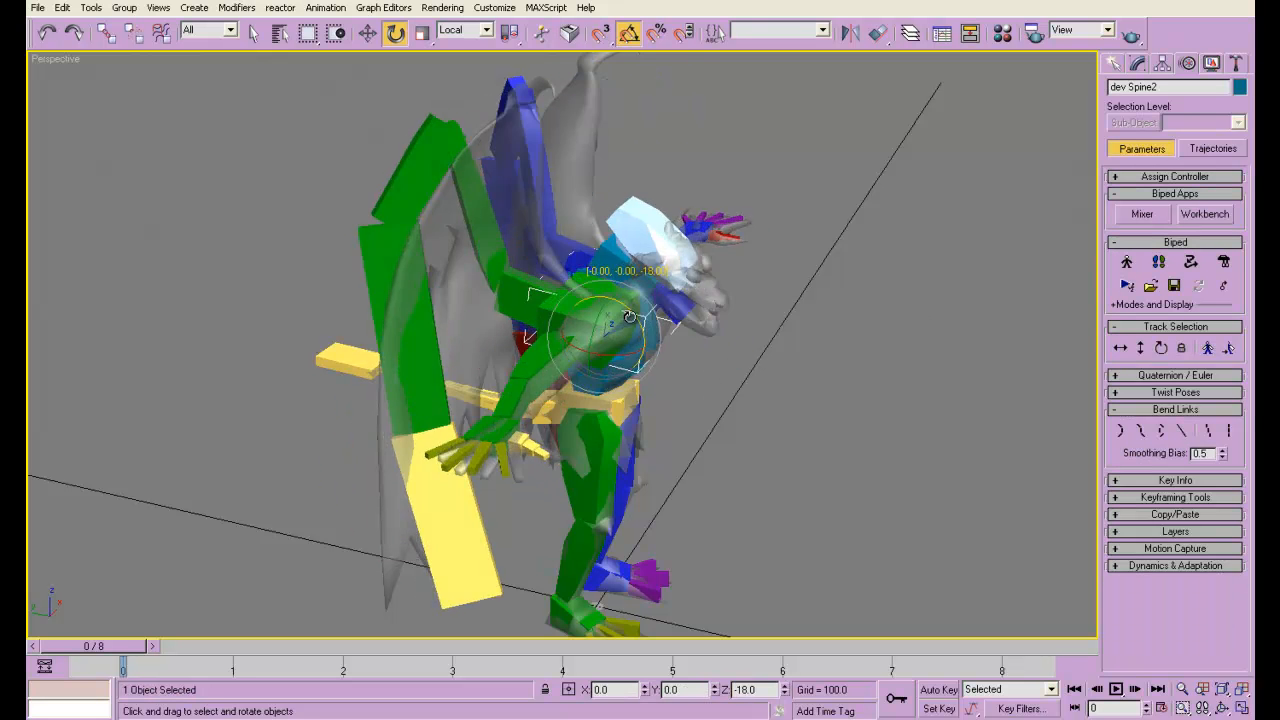
pyautogui.moveTo(630, 316); pyautogui.dragTo(624, 332)
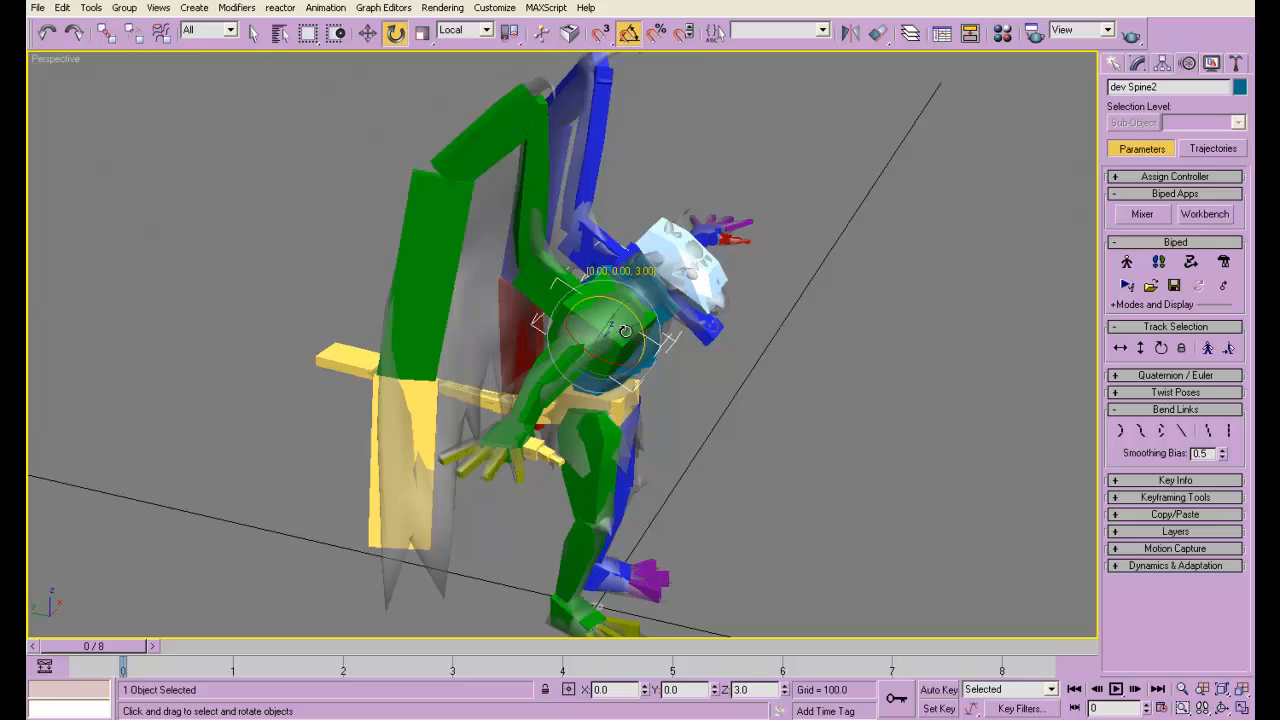
pyautogui.click(750, 440)
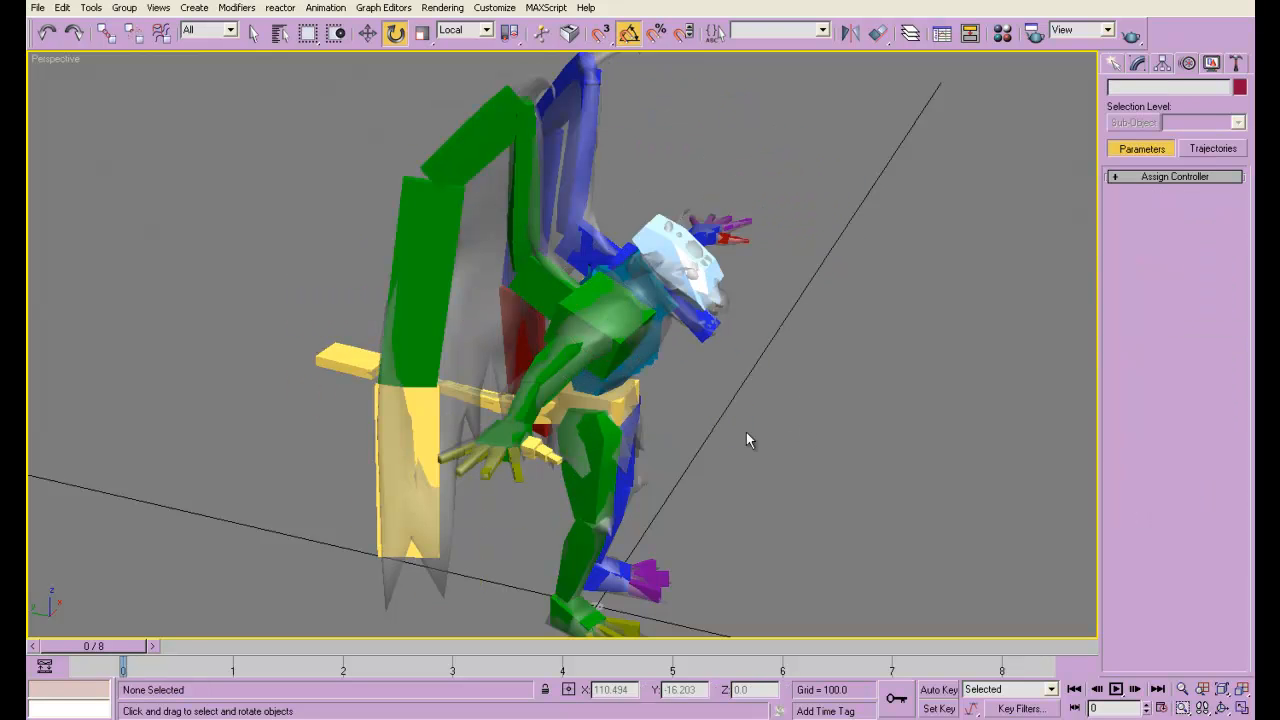
pyautogui.moveTo(750, 440); pyautogui.dragTo(590, 384)
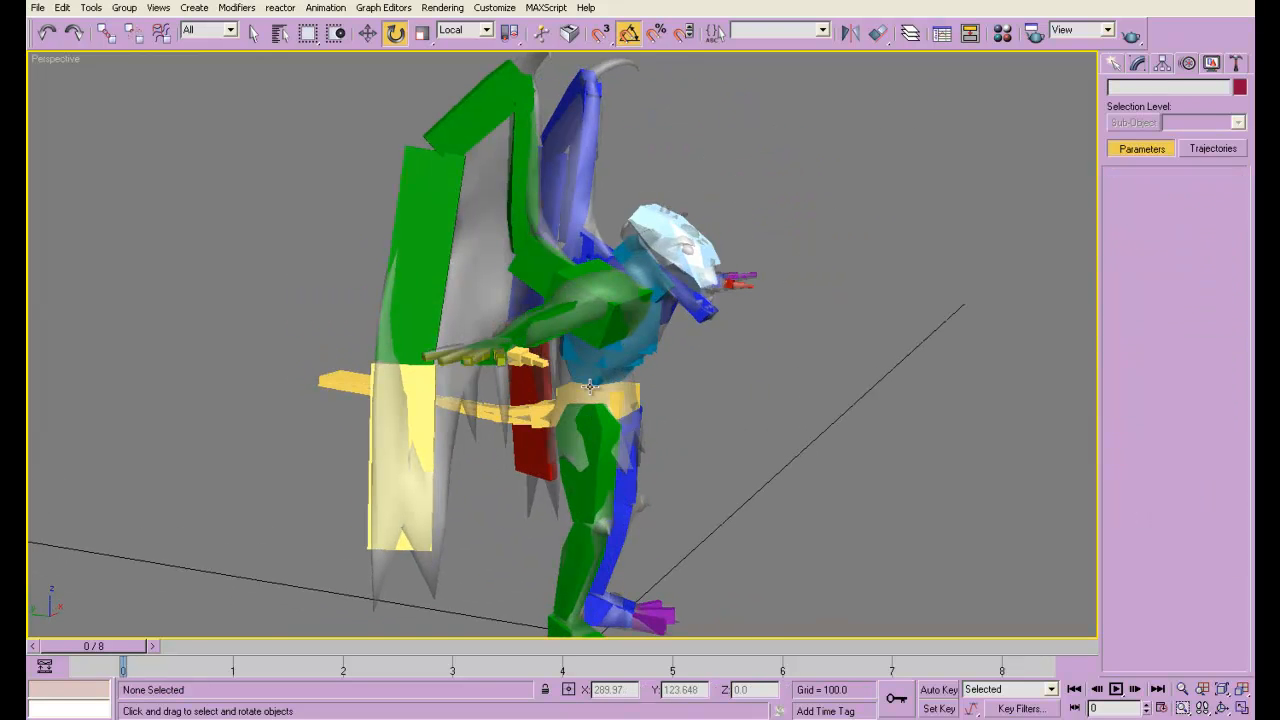
pyautogui.click(600, 400)
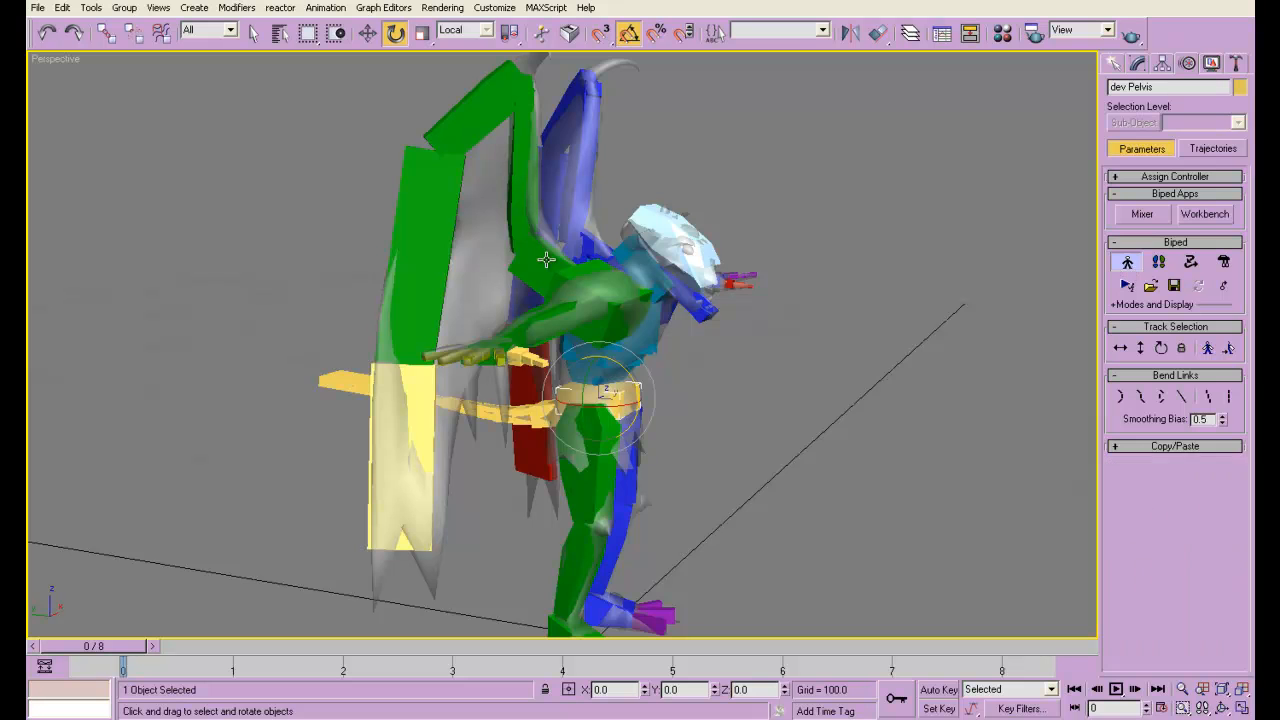